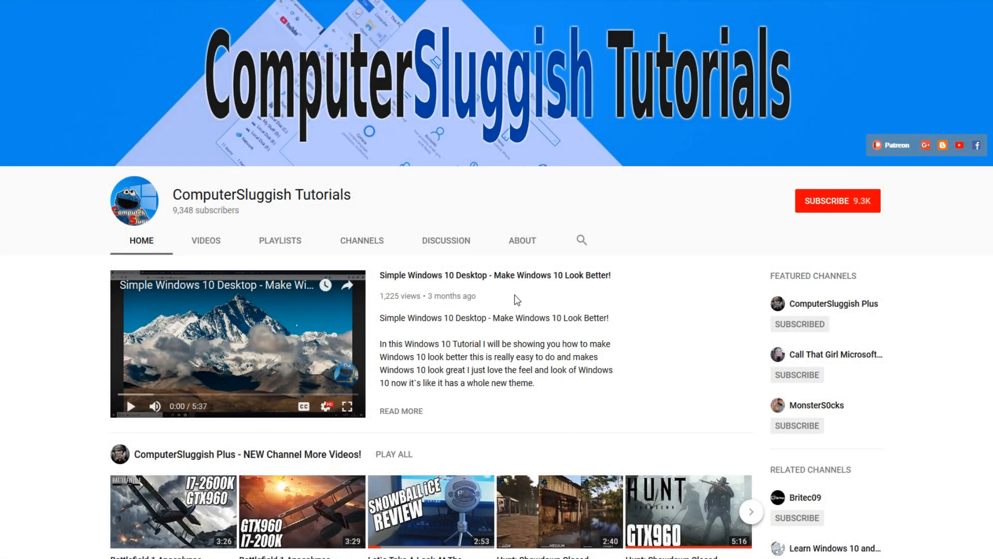
{"action": "mouse_move", "coordinate": [591, 304]}
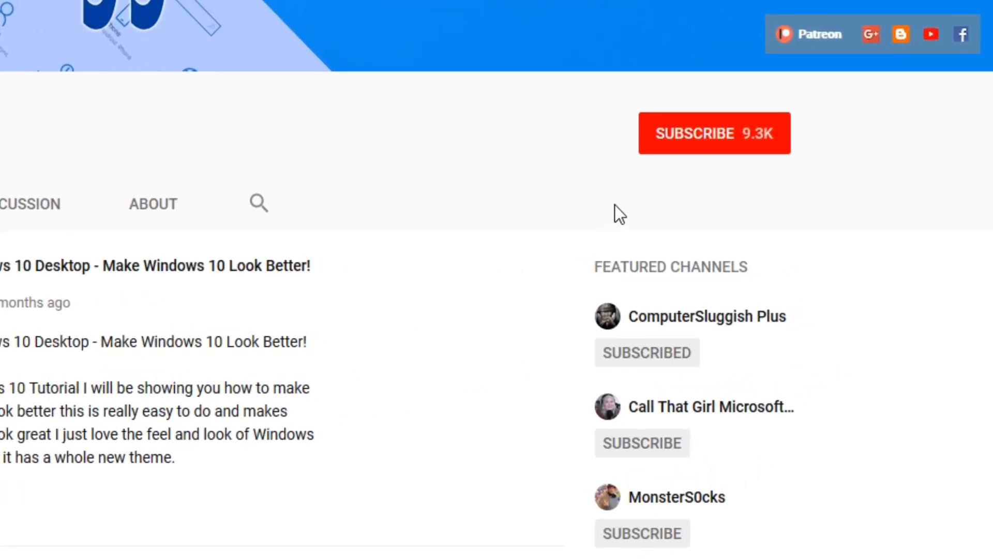
{"action": "mouse_move", "coordinate": [704, 145]}
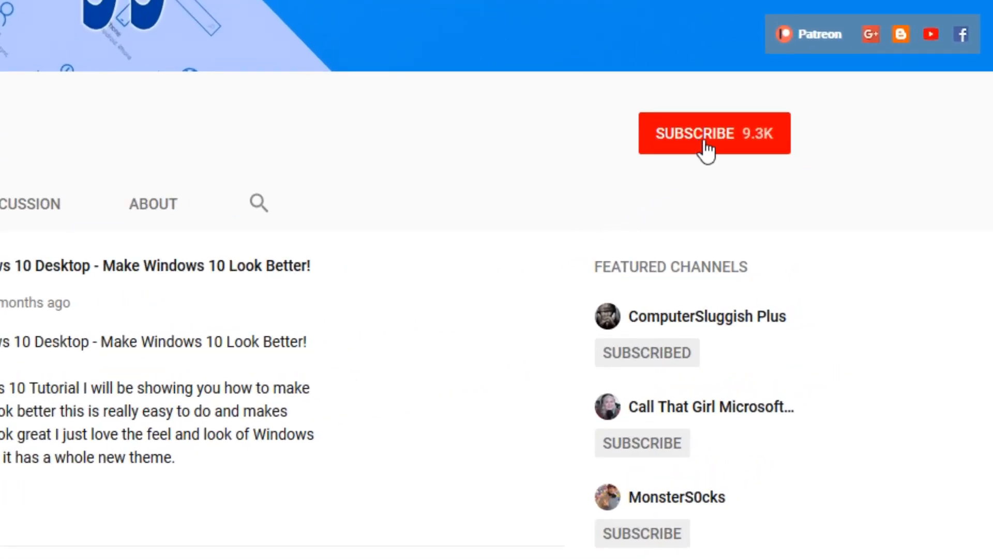
Subscribe to the ComputerSluggish Tutorials YouTube channel.
{"action": "left_click", "coordinate": [714, 134]}
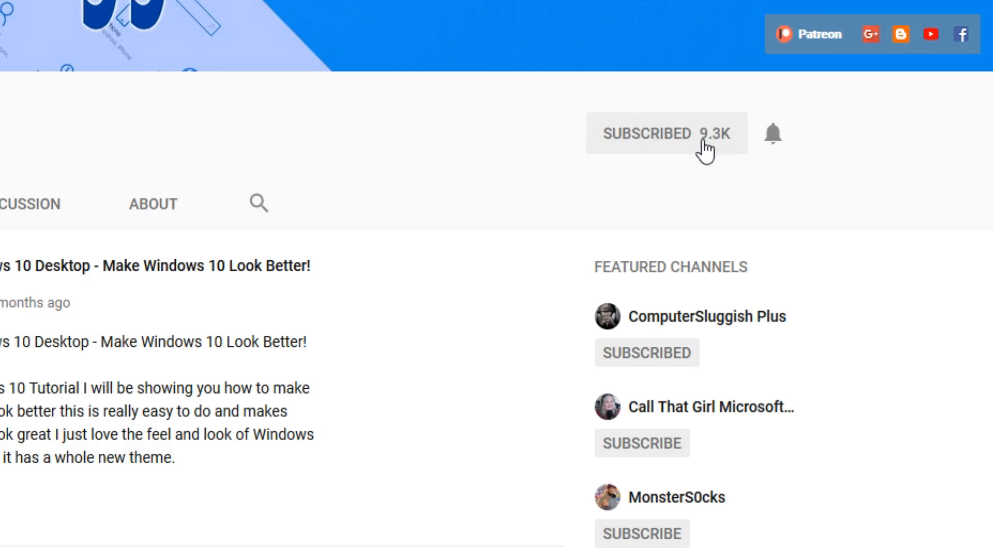
{"action": "mouse_move", "coordinate": [780, 137]}
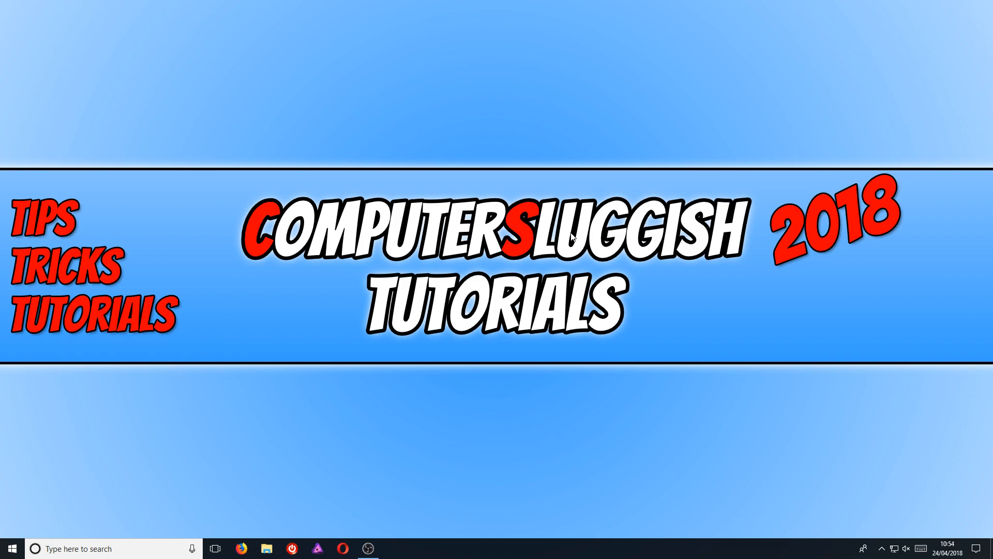
{"action": "mouse_move", "coordinate": [487, 266]}
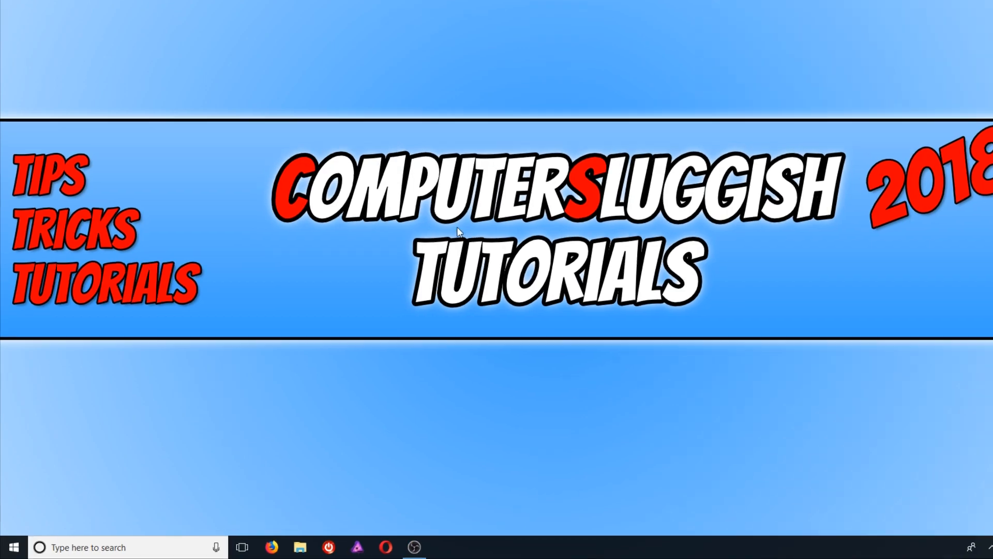
Launch Task Manager from the Start button's quick-link menu.
{"action": "right_click", "coordinate": [12, 546]}
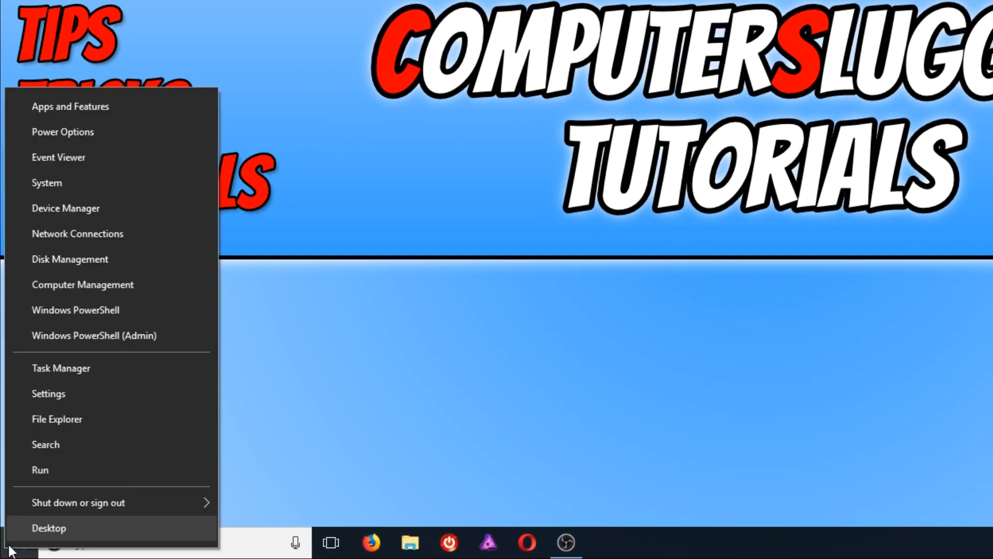
{"action": "mouse_move", "coordinate": [126, 368]}
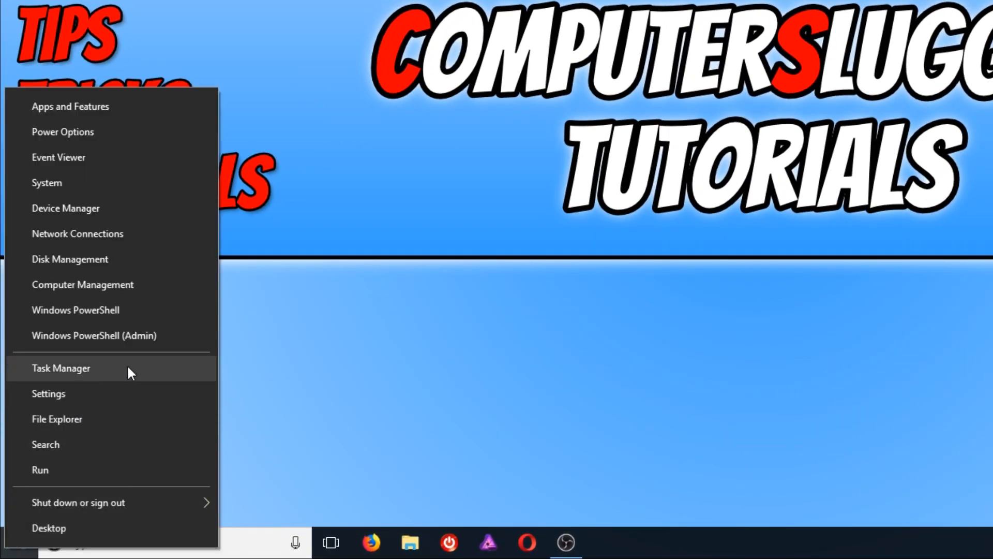
{"action": "left_click", "coordinate": [61, 368]}
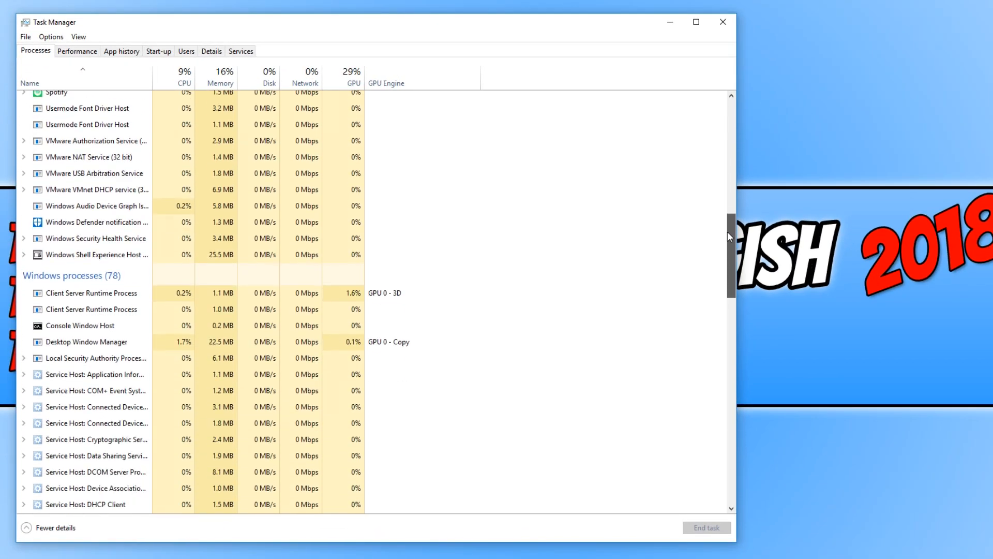
Select the Windows Explorer process under Windows processes in the Processes list.
{"action": "scroll", "scroll_direction": "down", "scroll_amount": 3}
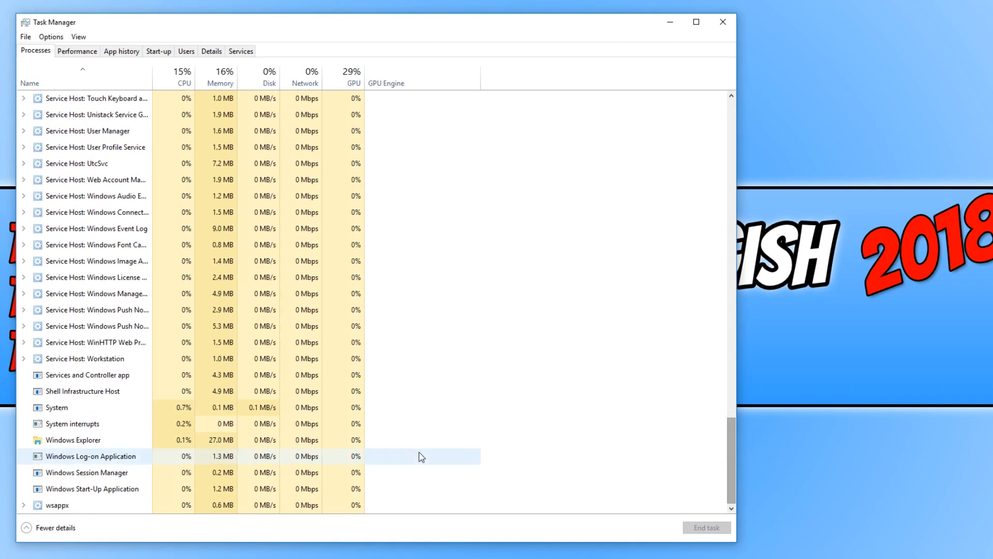
{"action": "left_click", "coordinate": [72, 440]}
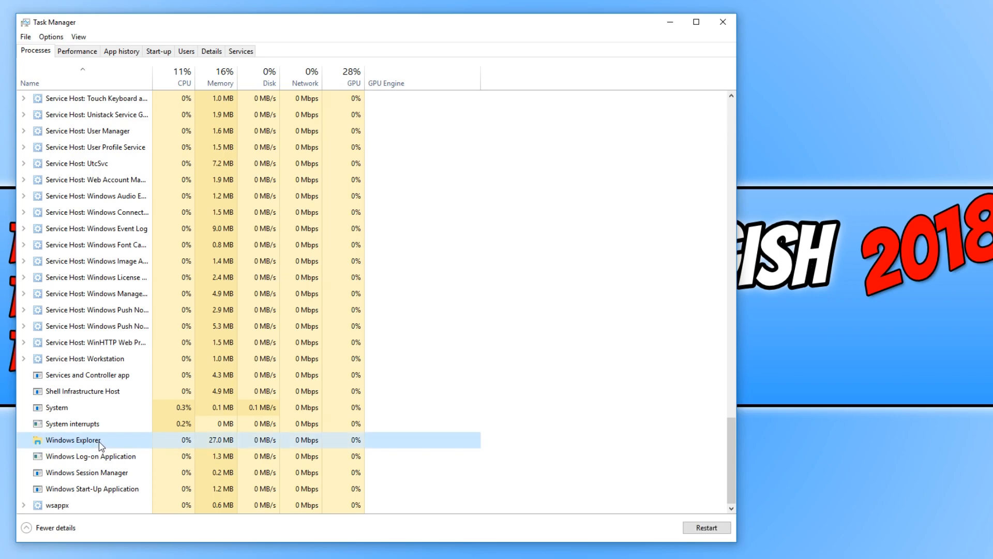
{"action": "mouse_move", "coordinate": [125, 441]}
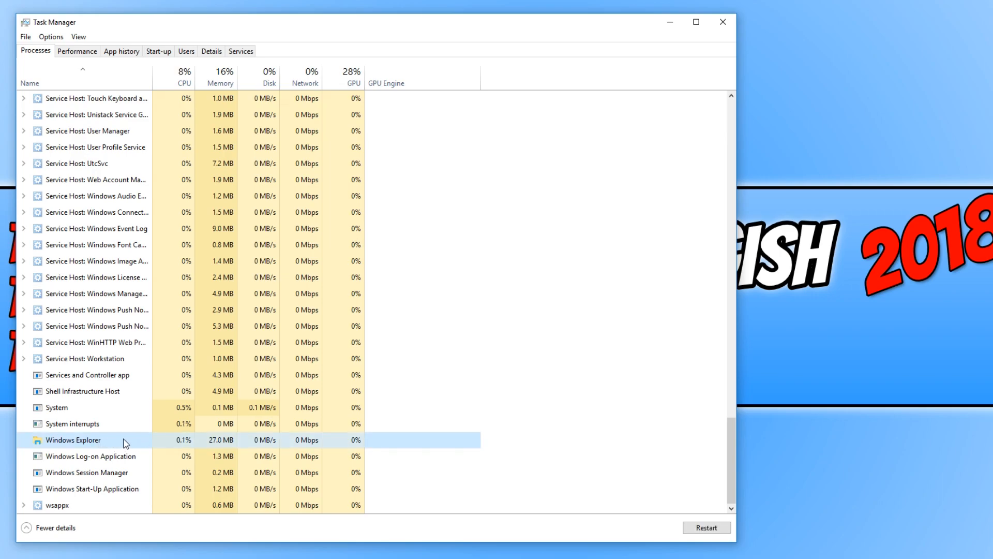
{"action": "mouse_move", "coordinate": [665, 528]}
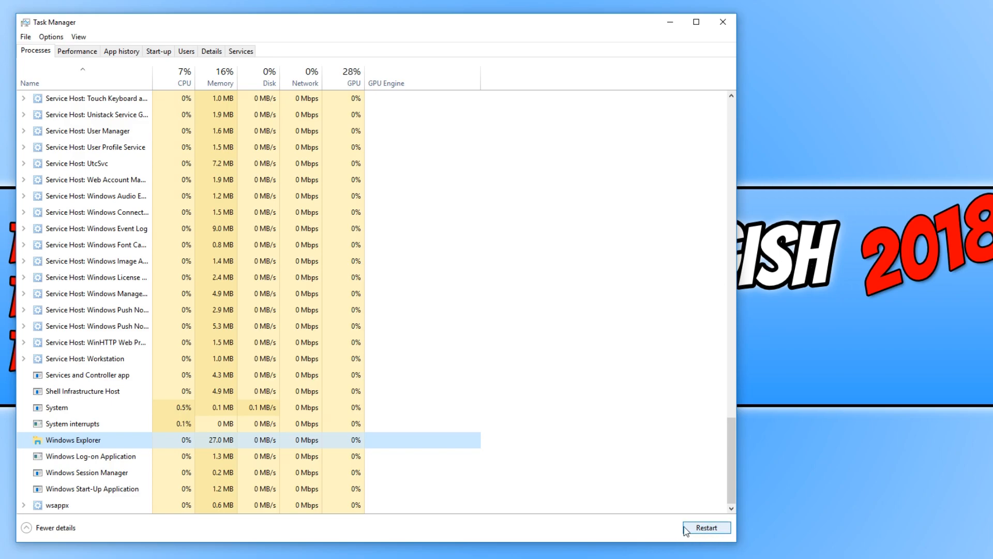
{"action": "mouse_move", "coordinate": [106, 445]}
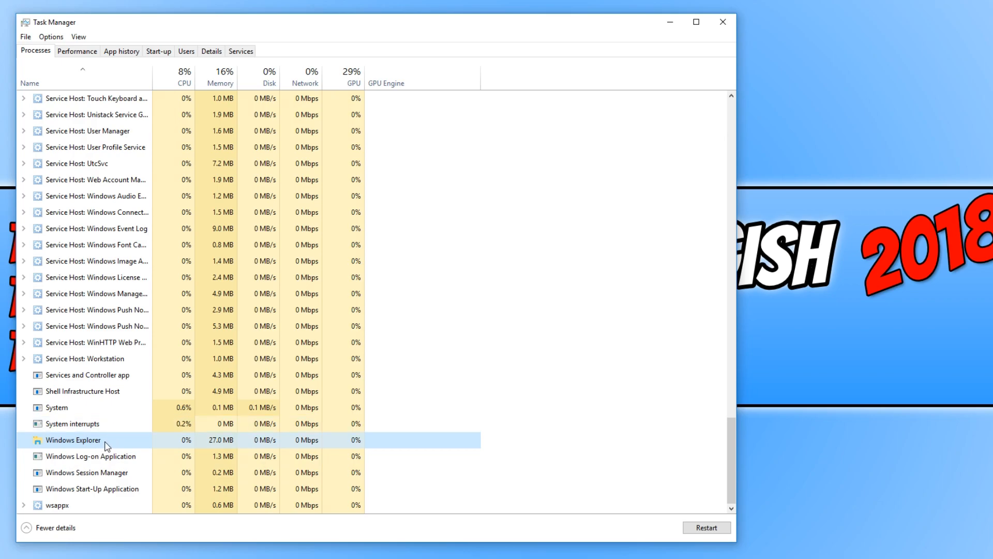
Restart Windows Explorer with the Restart button, reloading the taskbar.
{"action": "right_click", "coordinate": [72, 440]}
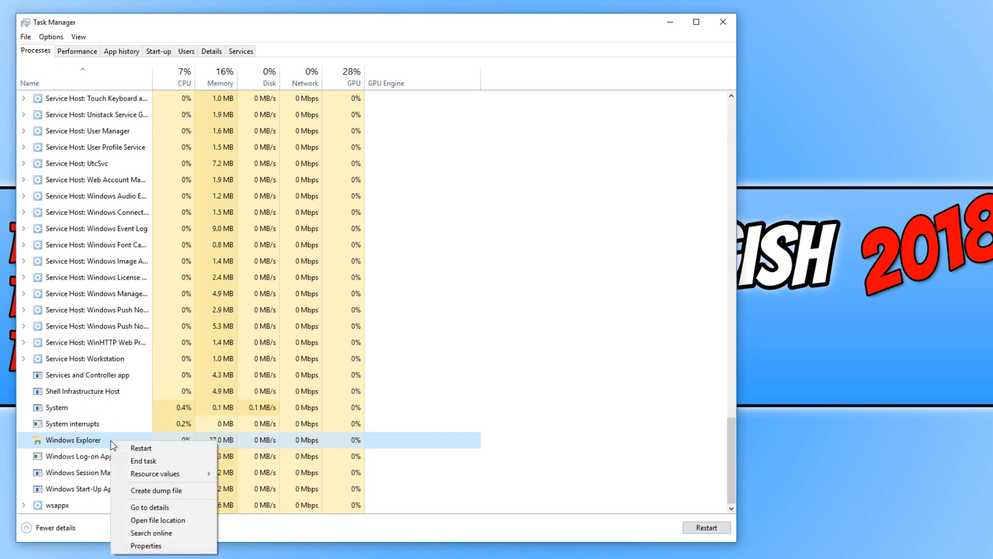
{"action": "mouse_move", "coordinate": [141, 448]}
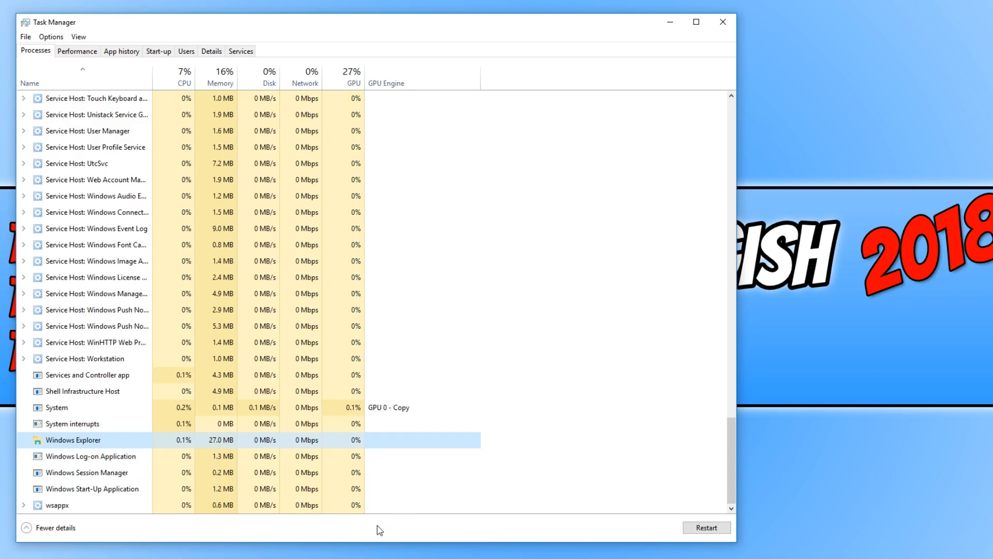
{"action": "mouse_move", "coordinate": [447, 533]}
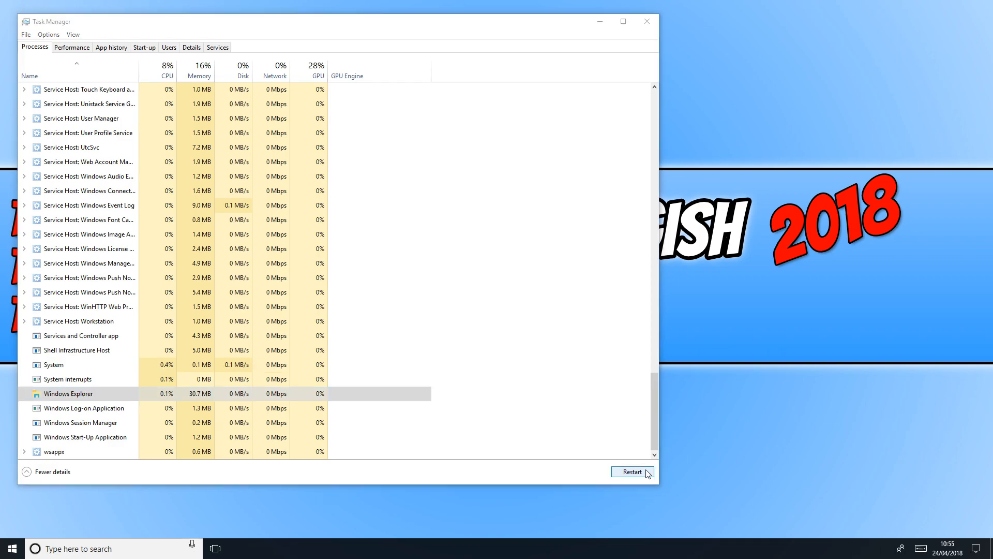
{"action": "left_click", "coordinate": [631, 472]}
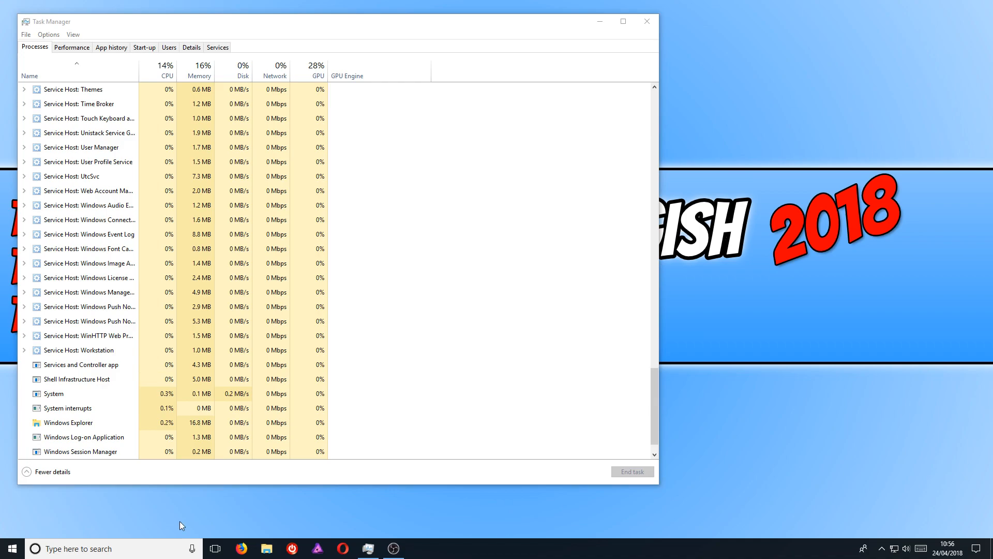
Reselect Windows Explorer and launch a File Explorer window from the taskbar.
{"action": "left_click", "coordinate": [66, 422]}
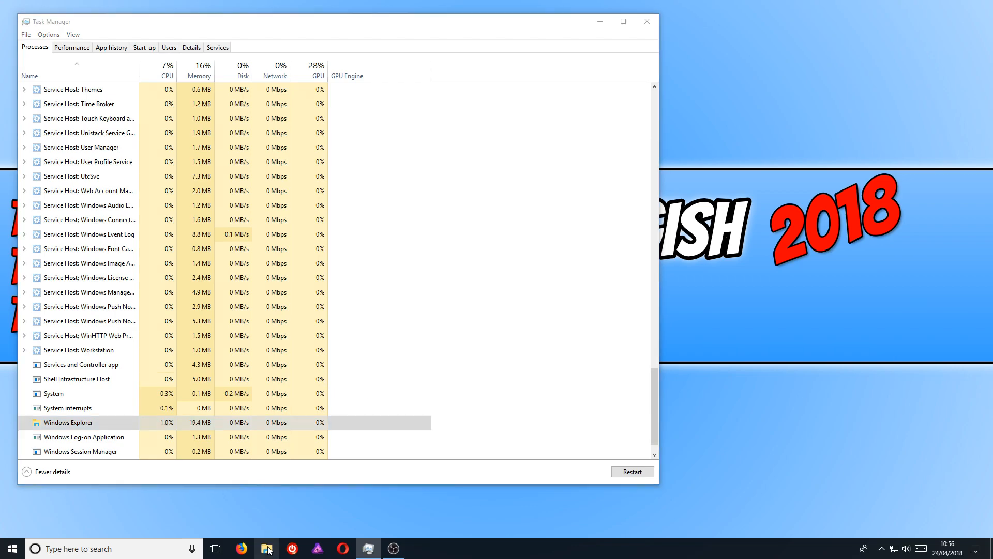
{"action": "left_click", "coordinate": [267, 548]}
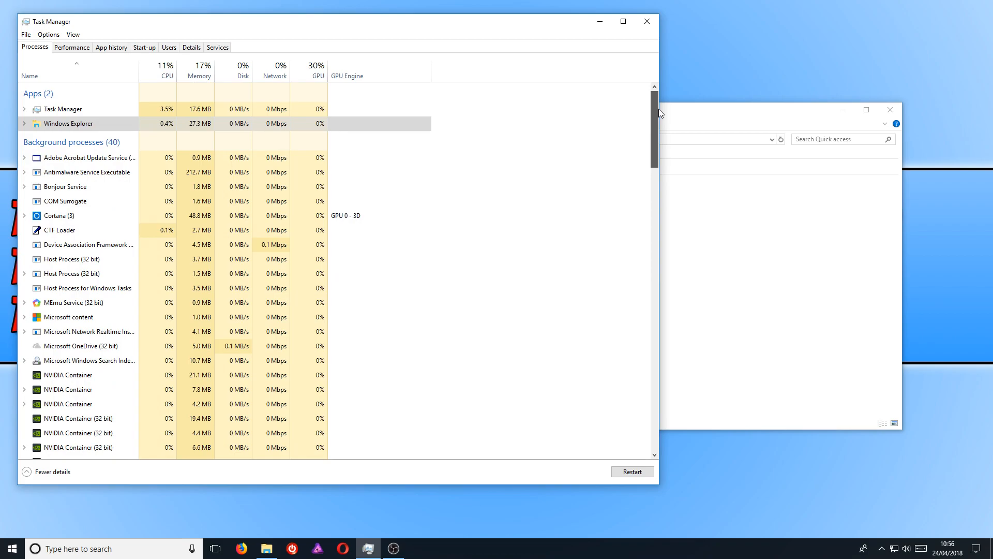
Restart Windows Explorer from the Apps group, closing the open File Explorer window.
{"action": "left_click", "coordinate": [69, 123]}
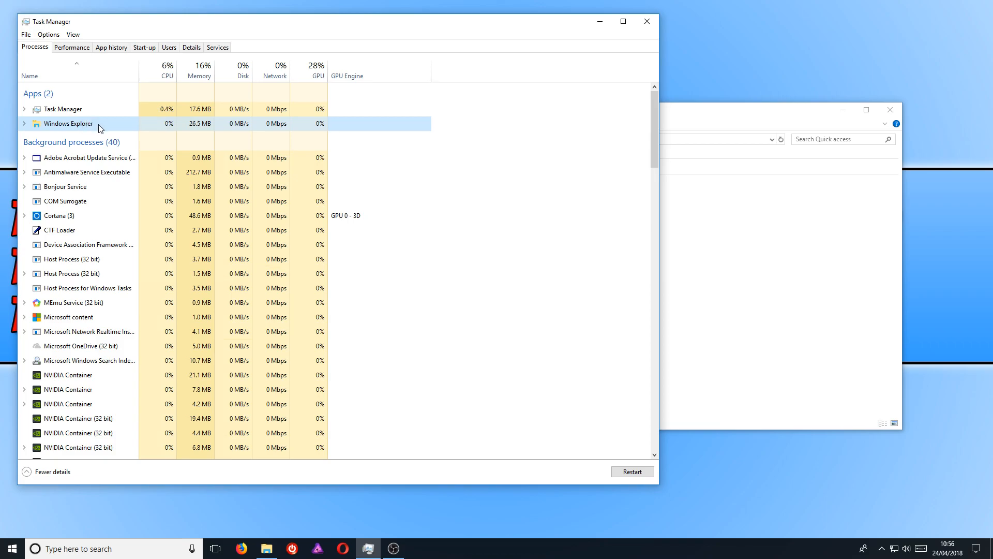
{"action": "right_click", "coordinate": [68, 123]}
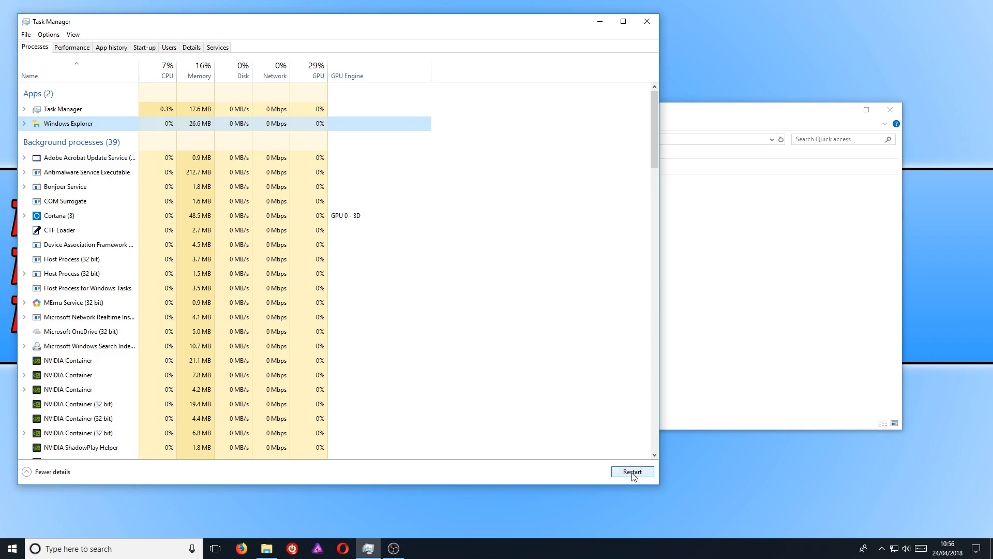
{"action": "left_click", "coordinate": [631, 471]}
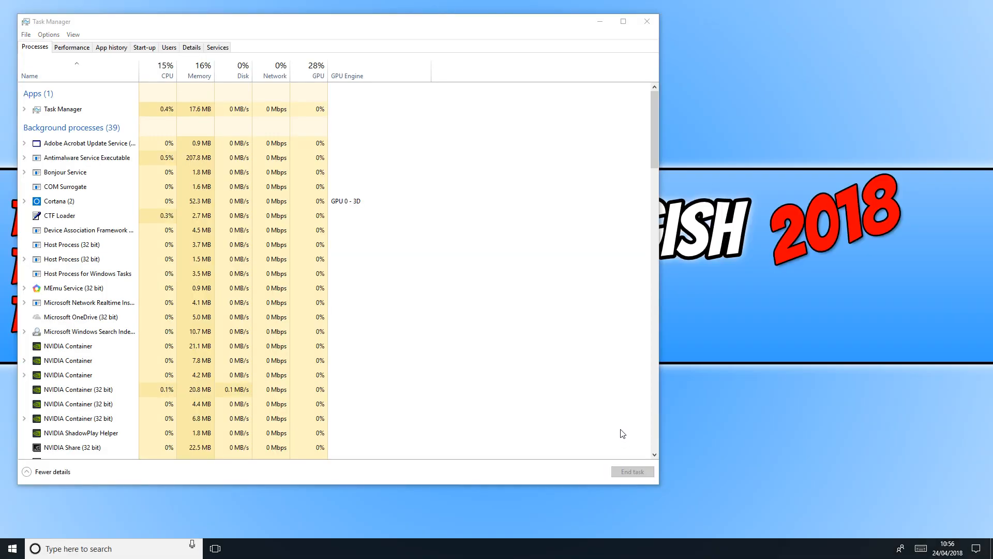